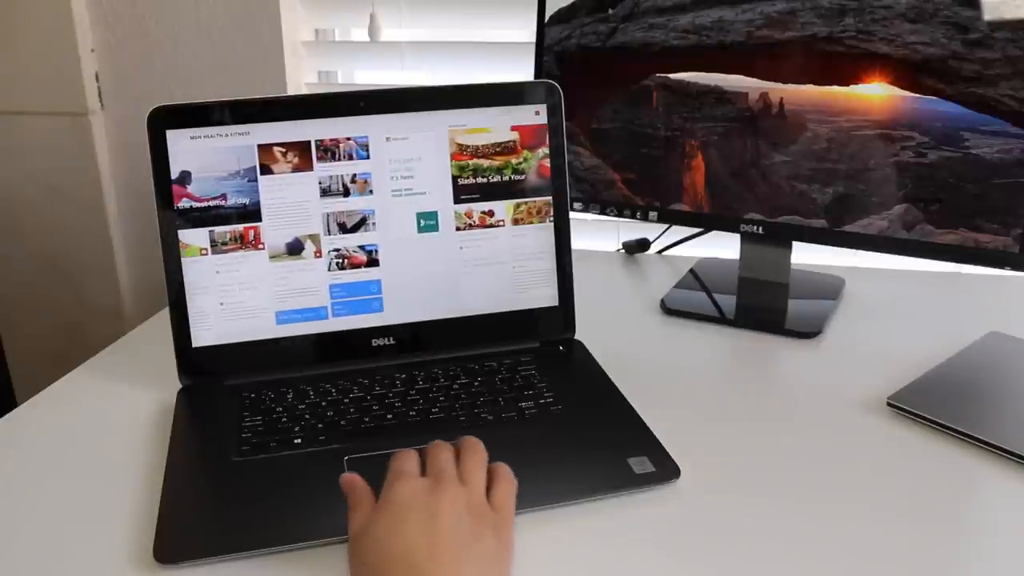
Step: Show the Spyder4Pro profile overview comparing the display against sRGB, measuring 96% coverage
scroll(down, 3)
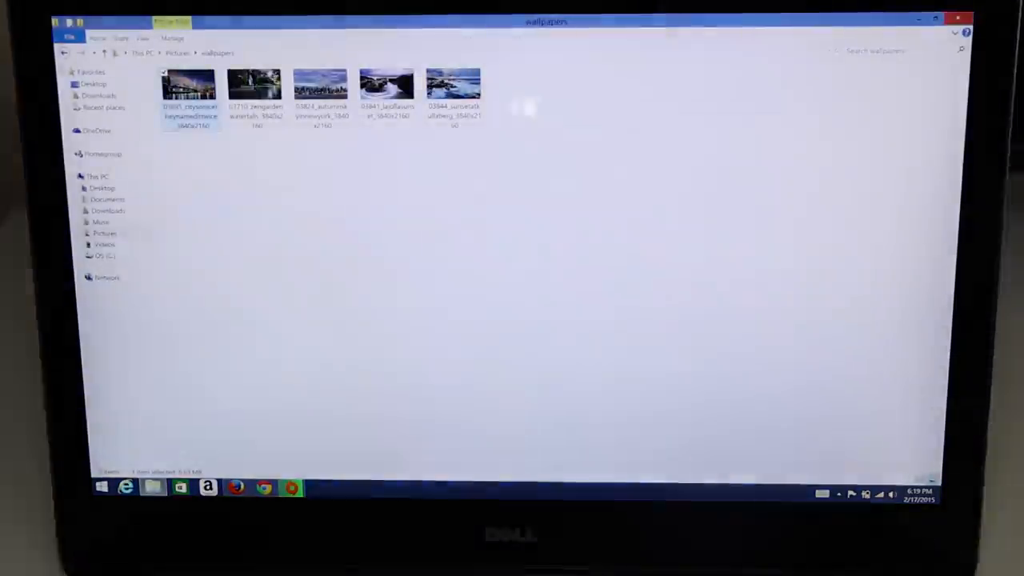
double_click(189, 82)
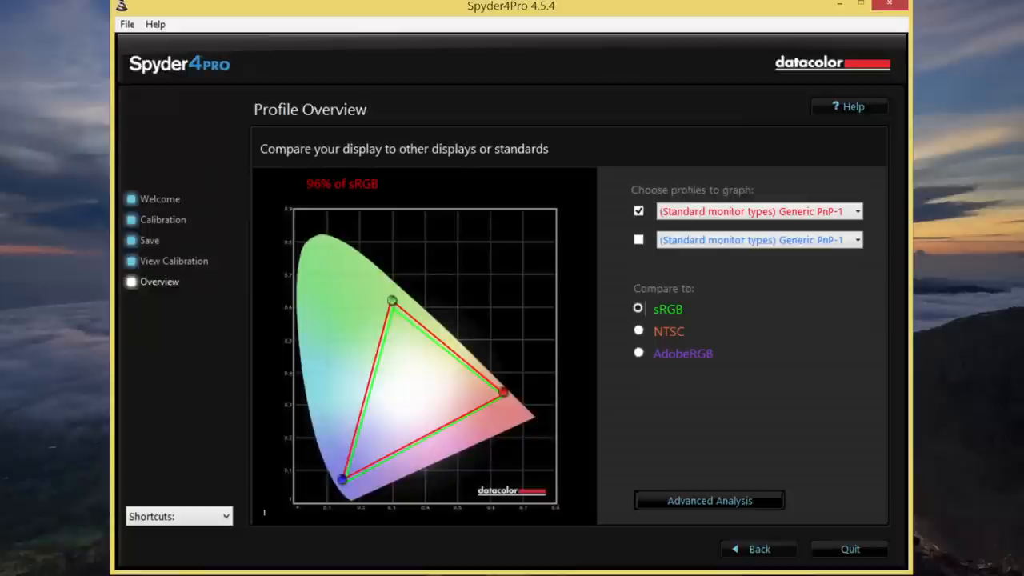
Step: Switch Compare to AdobeRGB, showing the display covers 78% of that gamut
click(639, 353)
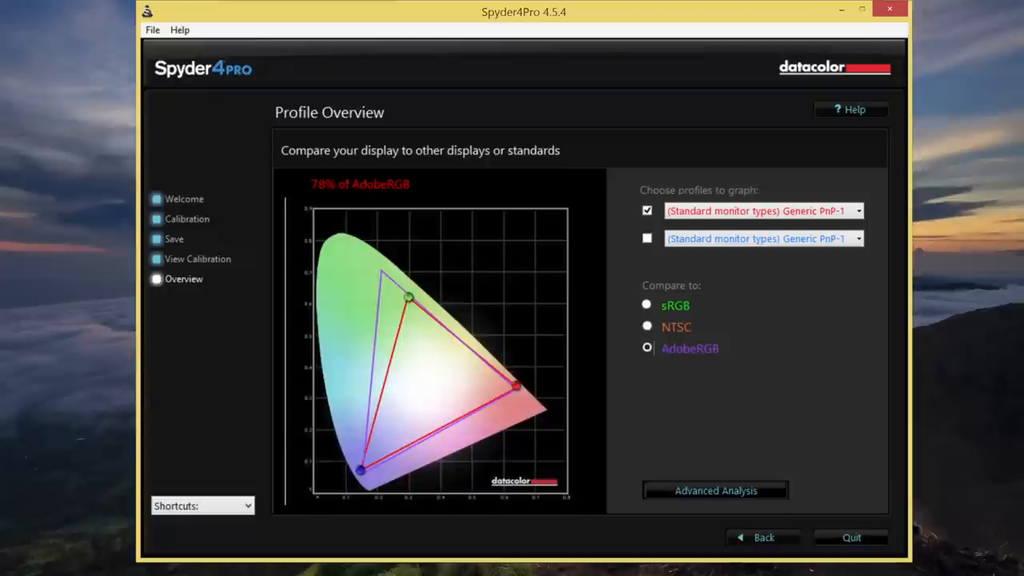